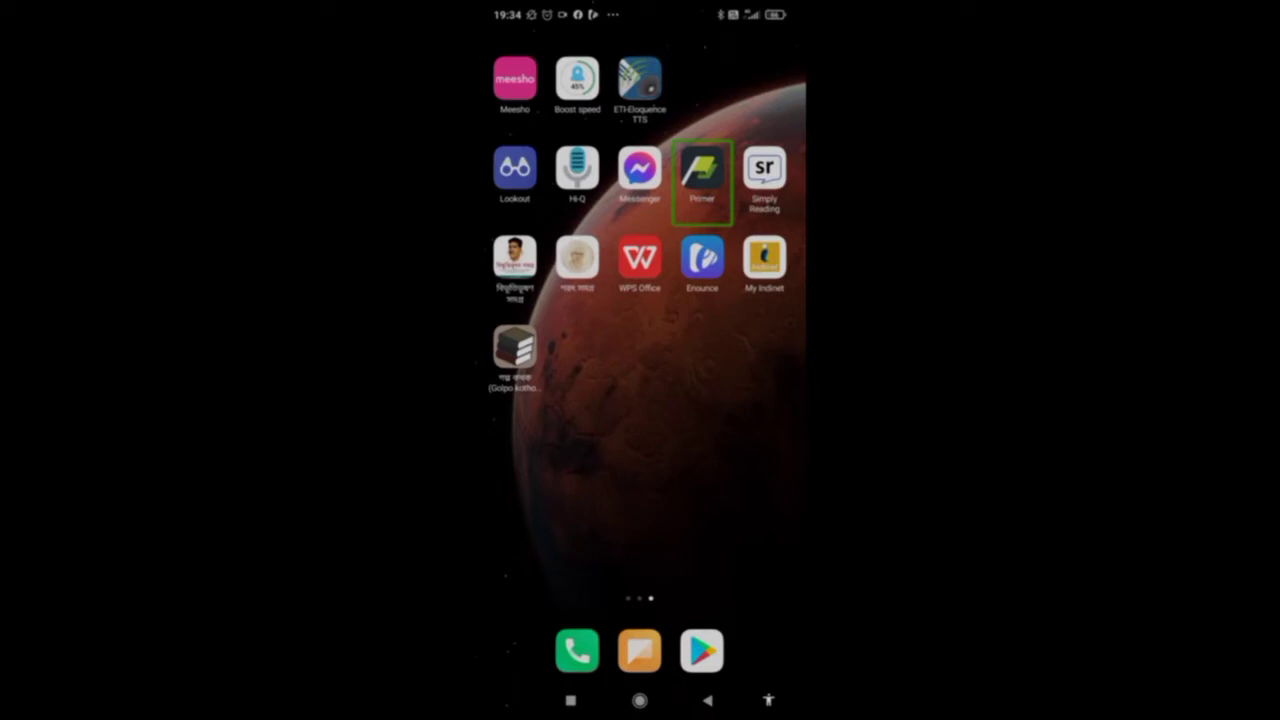
Step: Launch Primer and pick English on the language screen
left_click(701, 170)
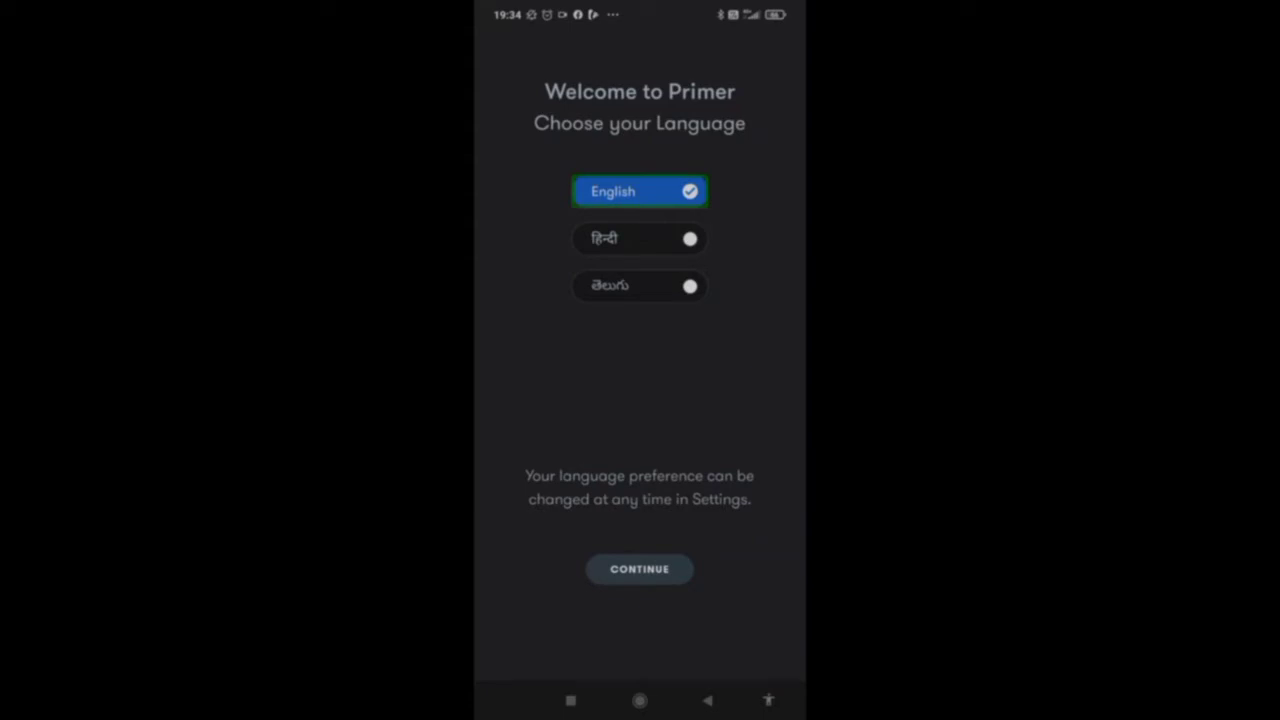
left_click(639, 569)
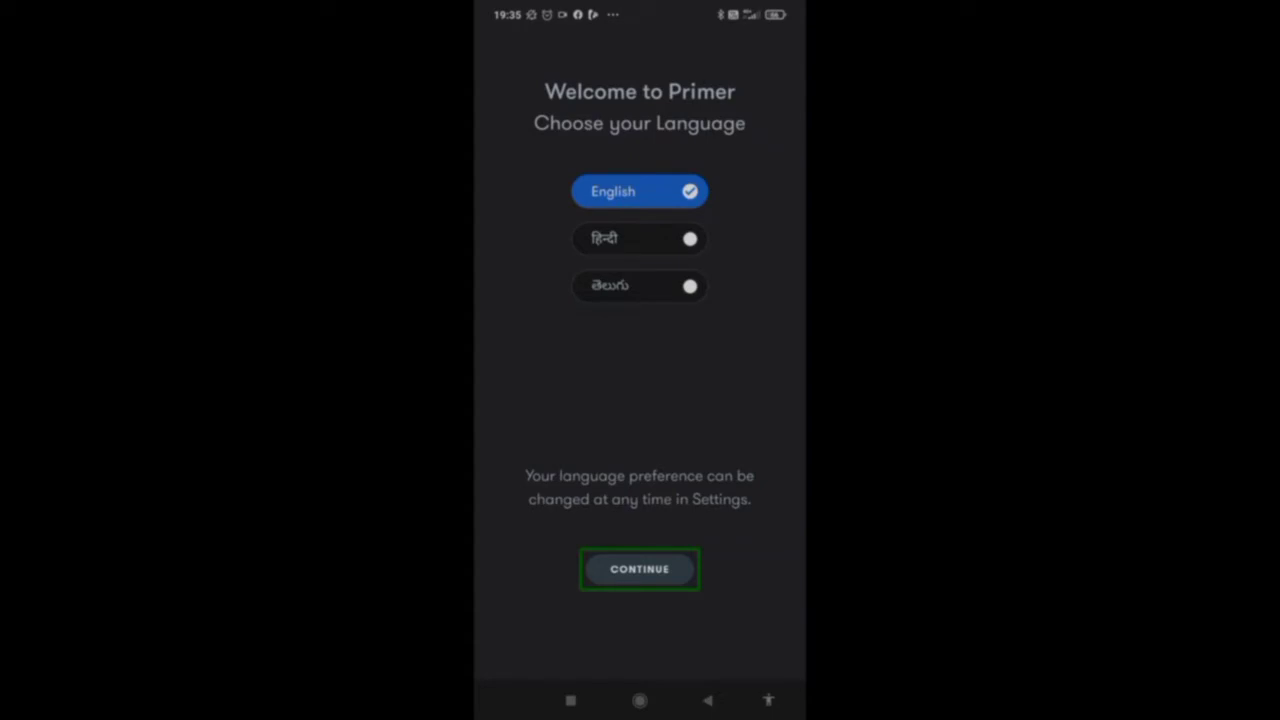
Step: Confirm English, swipe past the intro cards, and continue with the offered Google account
left_click(639, 569)
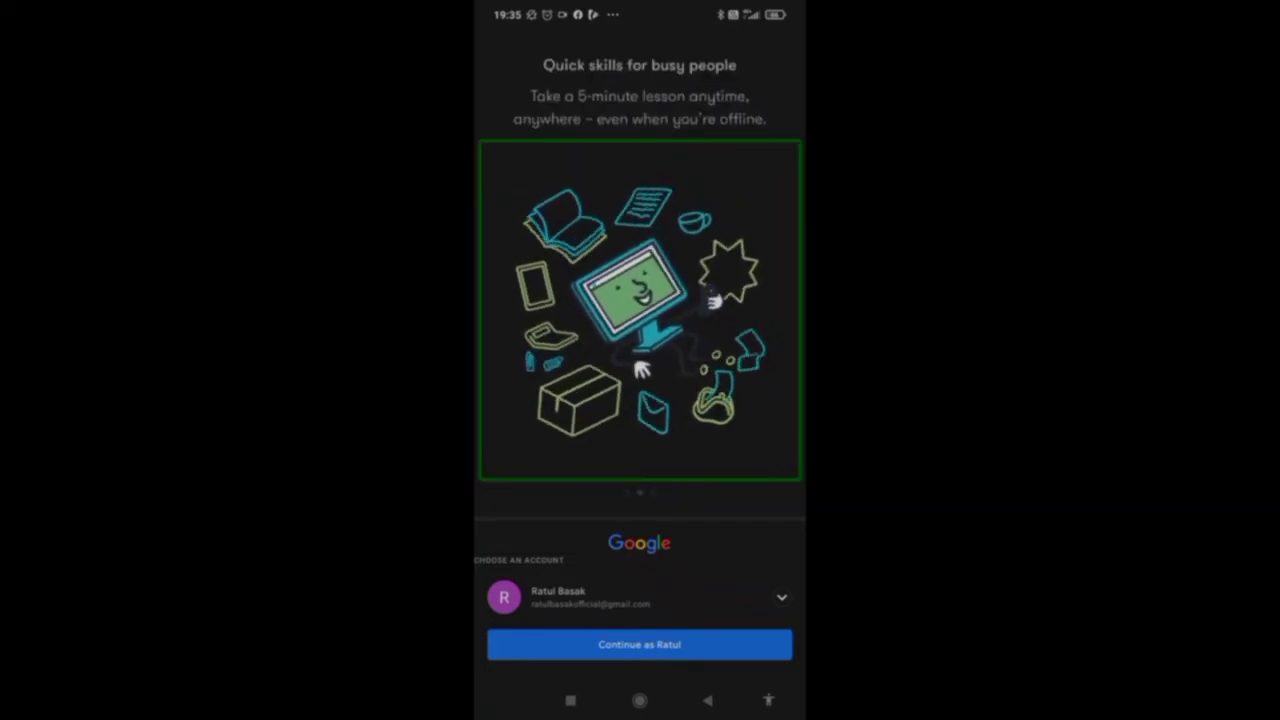
scroll("left", 3)
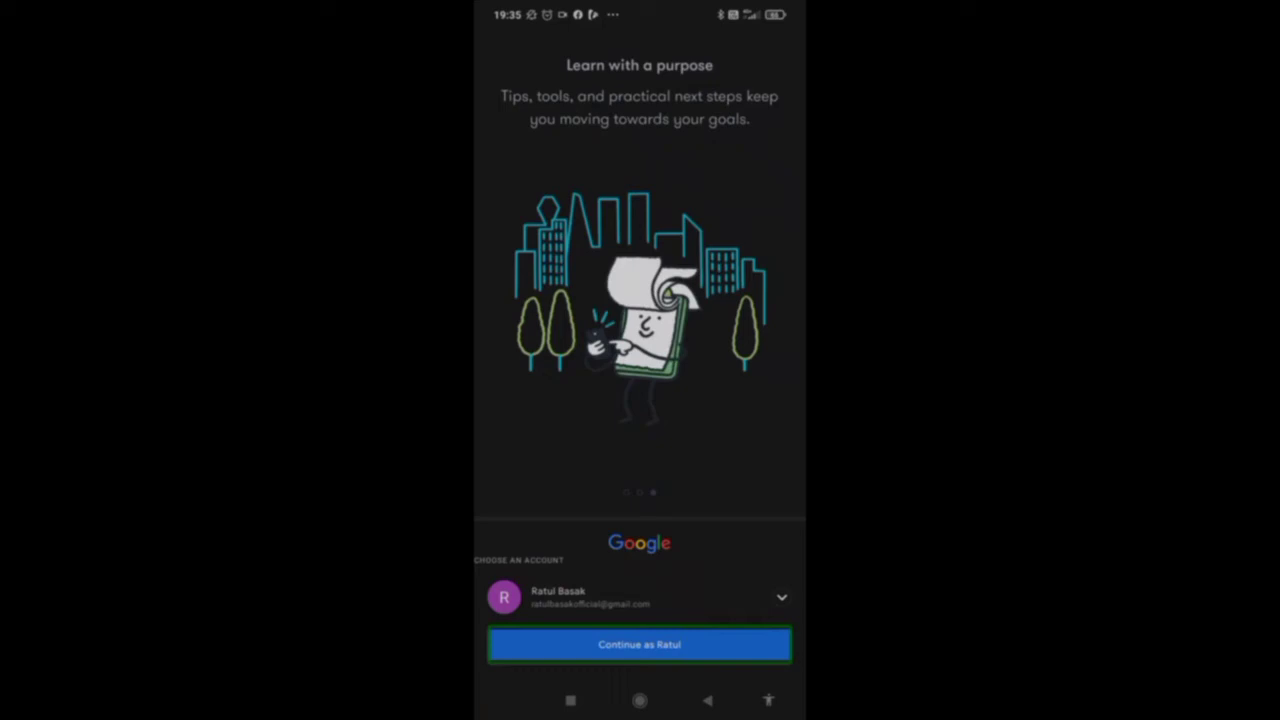
left_click(639, 644)
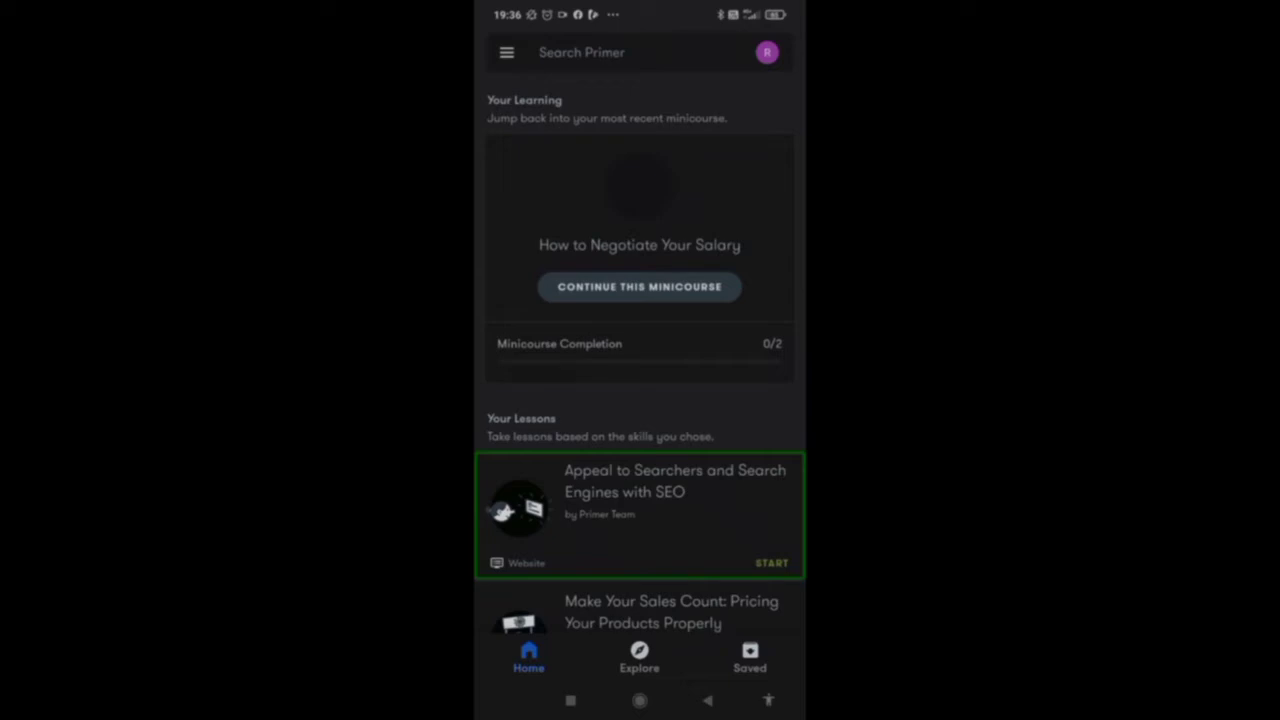
scroll("down", 3)
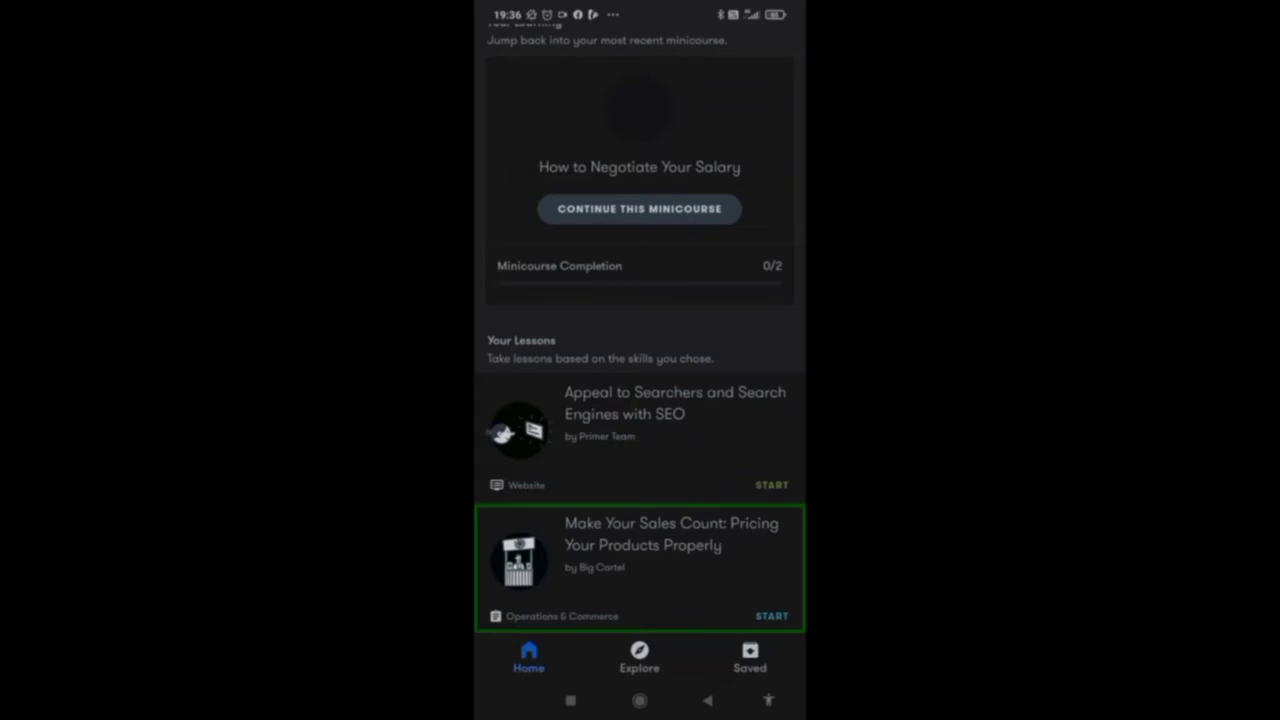
scroll("down", 3)
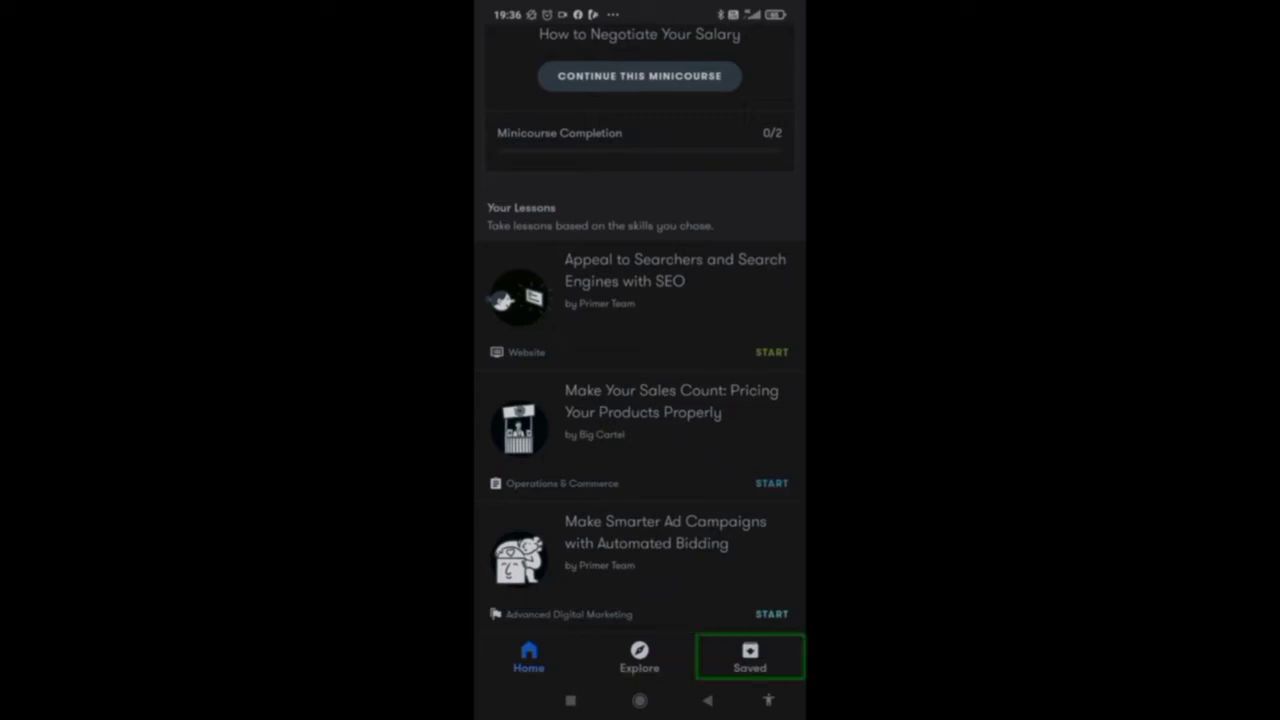
left_click(639, 657)
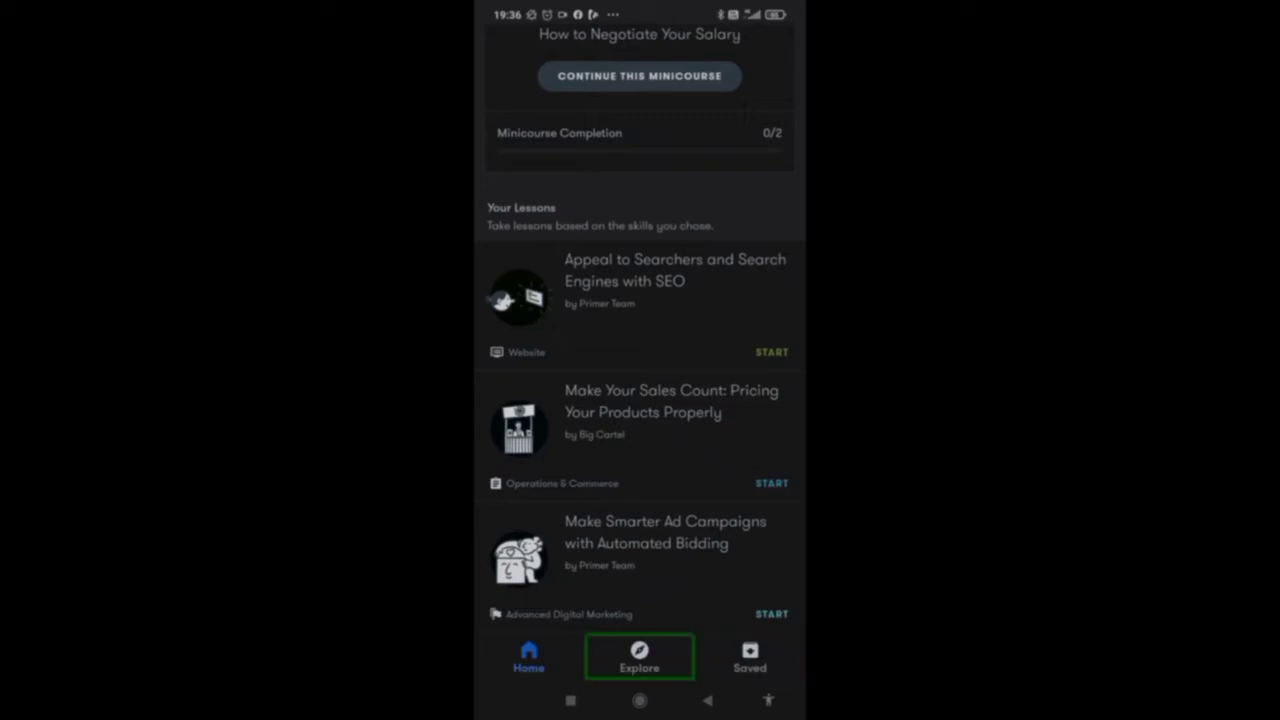
Step: In Explore, scroll past Featured Lessons and open VIEW ALL LESSONS
left_click(639, 657)
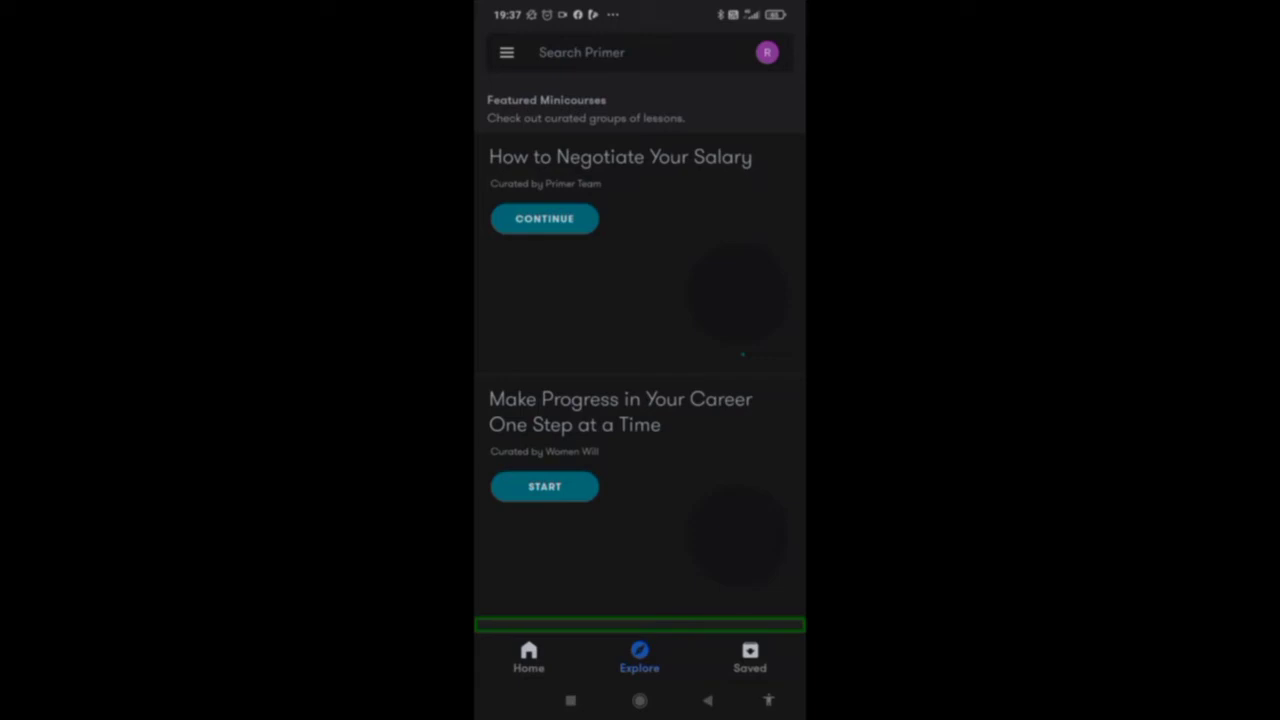
scroll("down", 3)
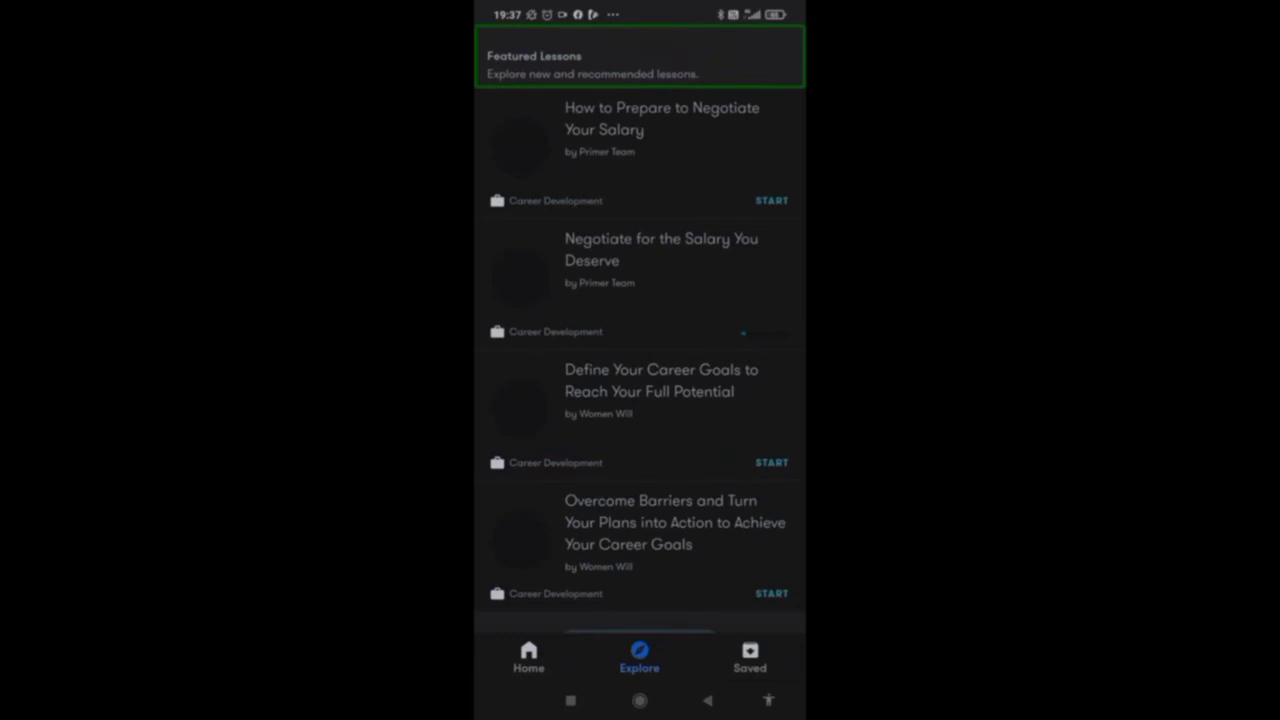
left_click(640, 150)
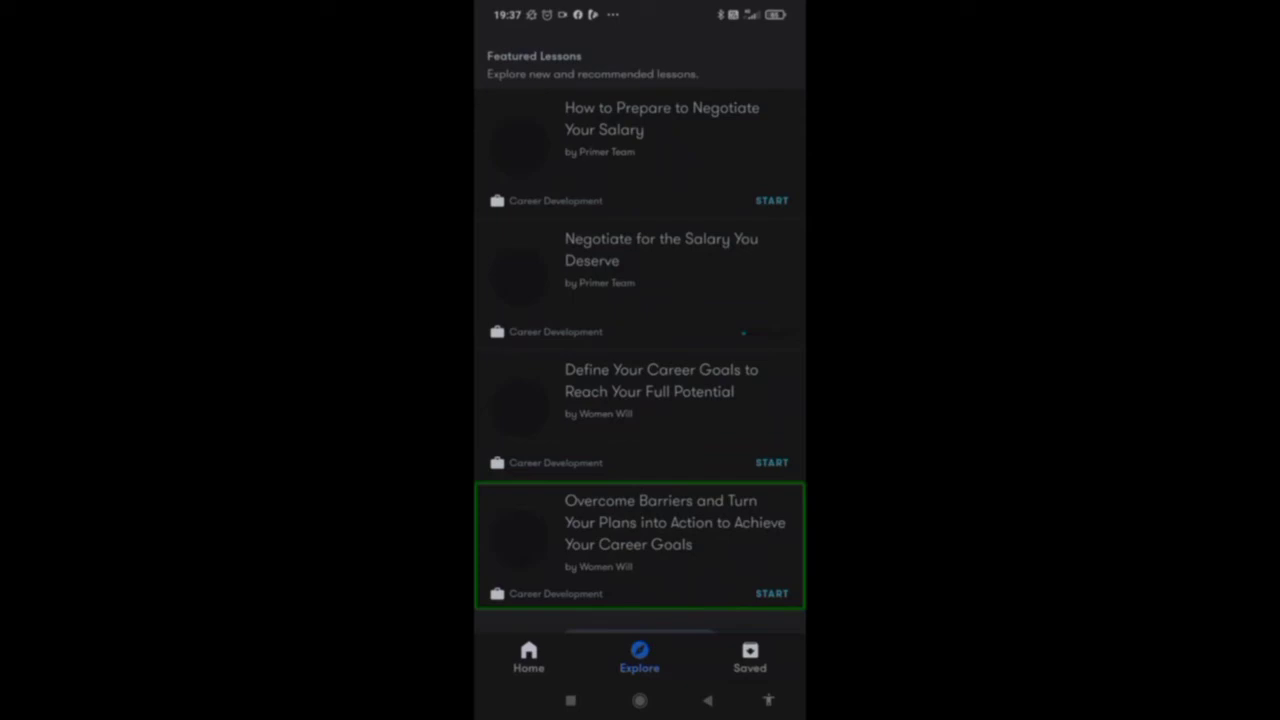
scroll("down", 3)
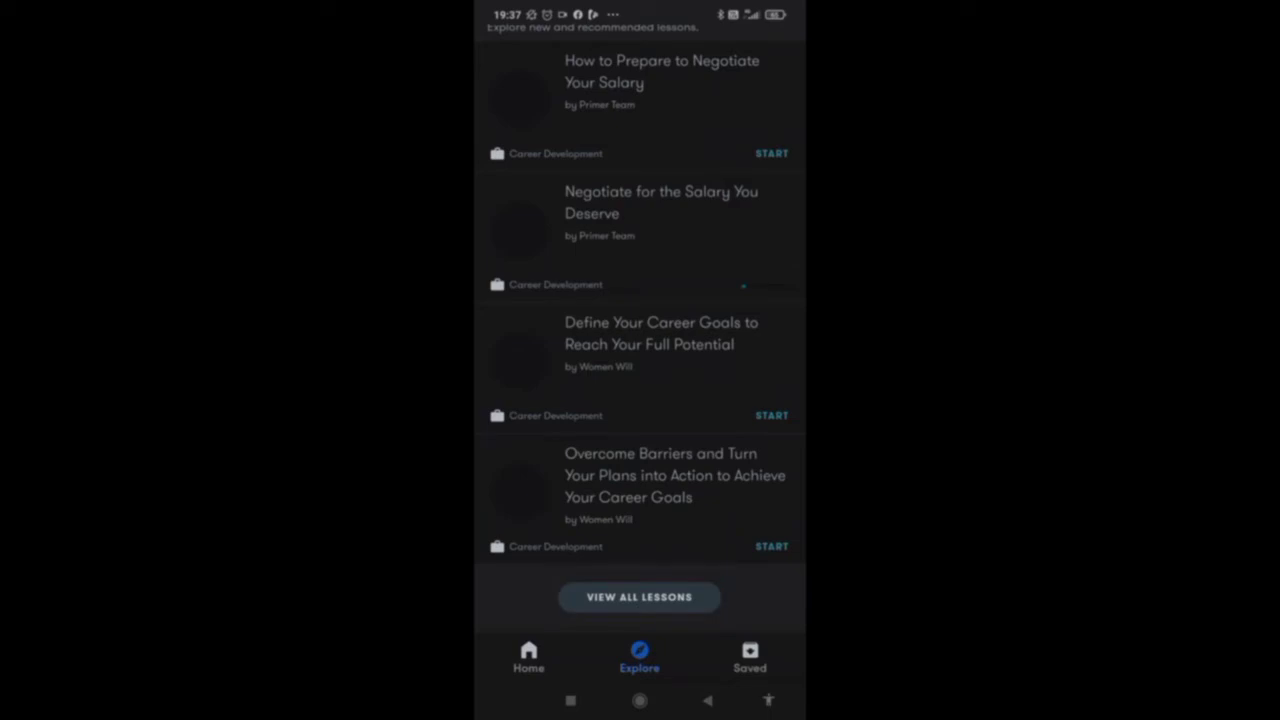
left_click(639, 597)
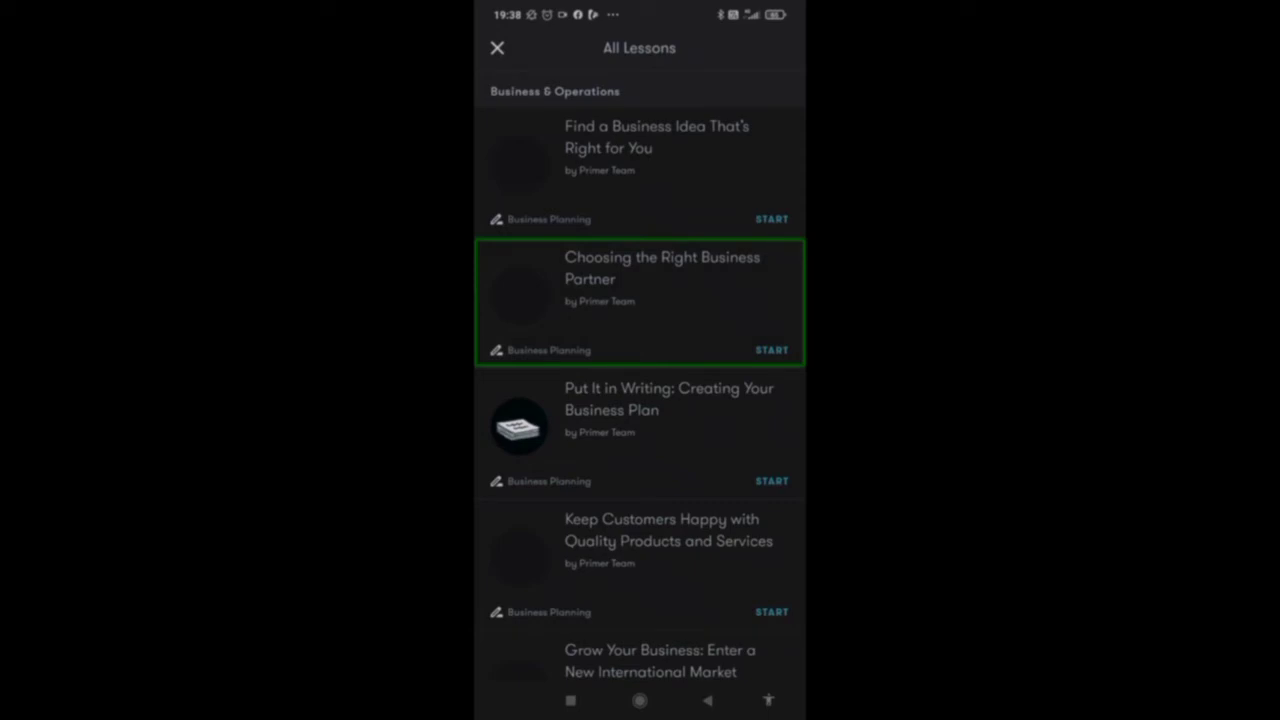
Step: Open 'Choosing the Right Business Partner' to its Business Planning title card
left_click(639, 300)
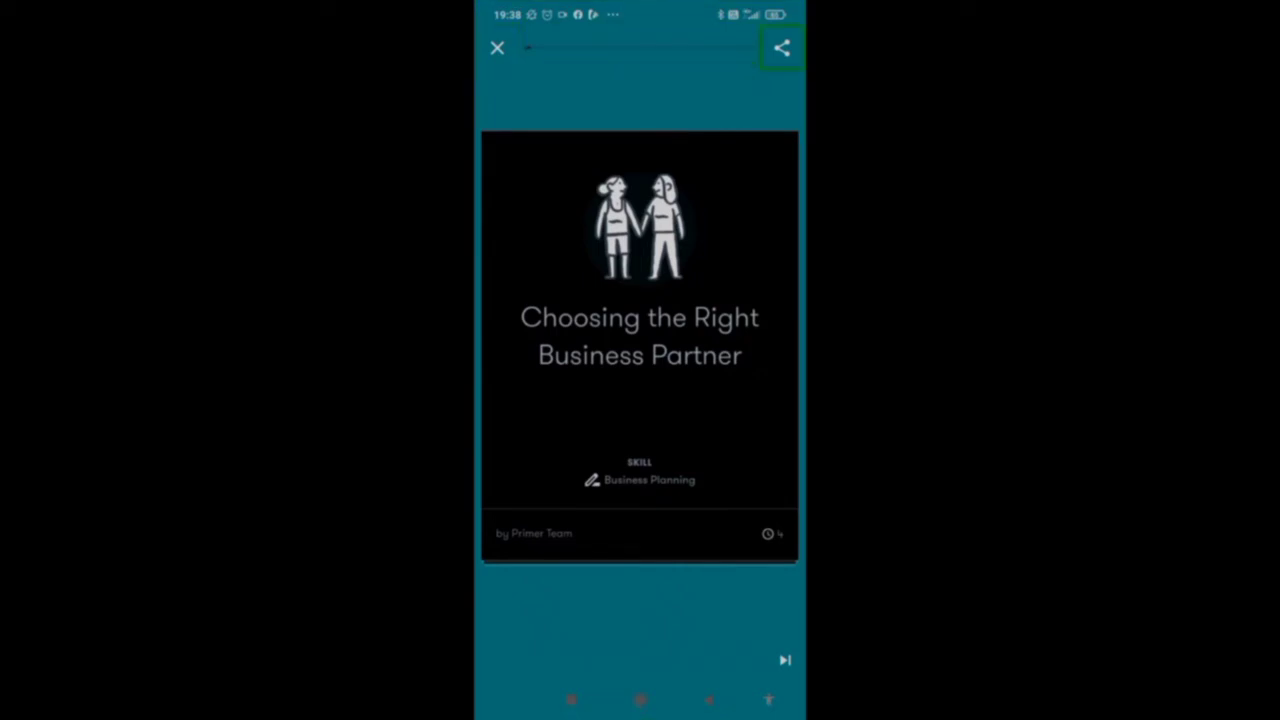
Step: Step past the title and 'We'll answer' cards to Ana's parrot business story
left_click(784, 659)
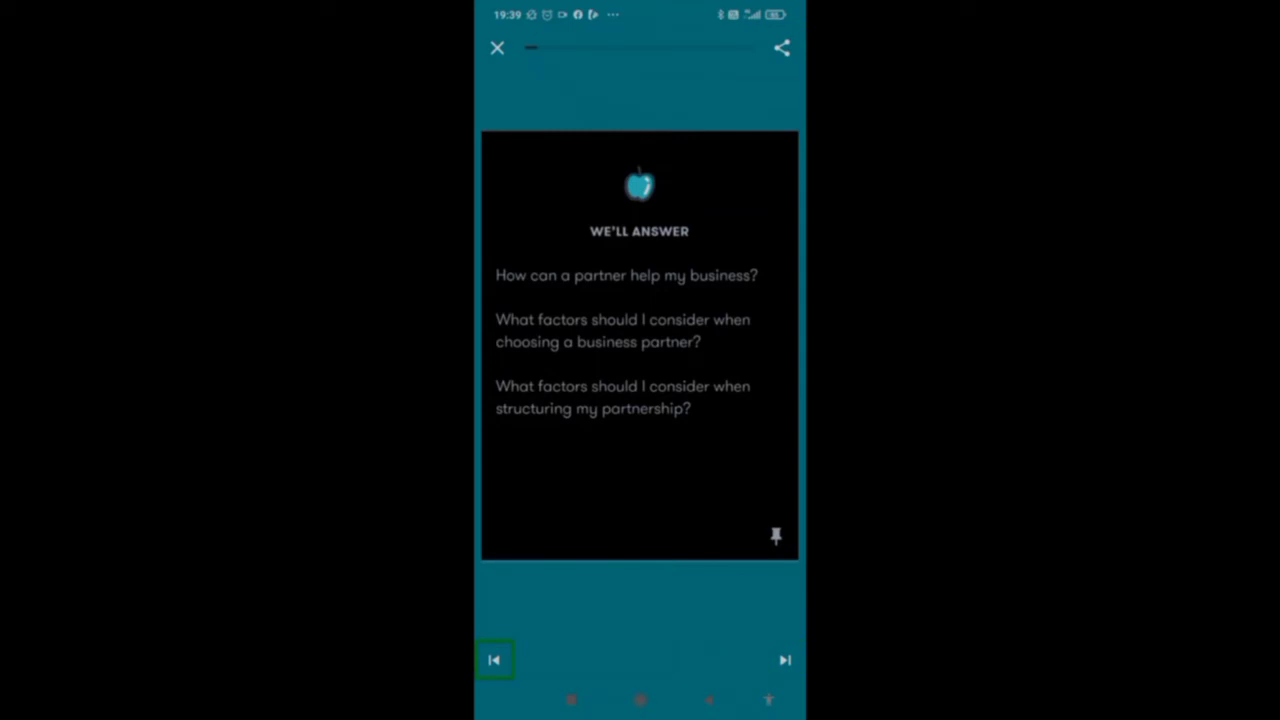
left_click(786, 660)
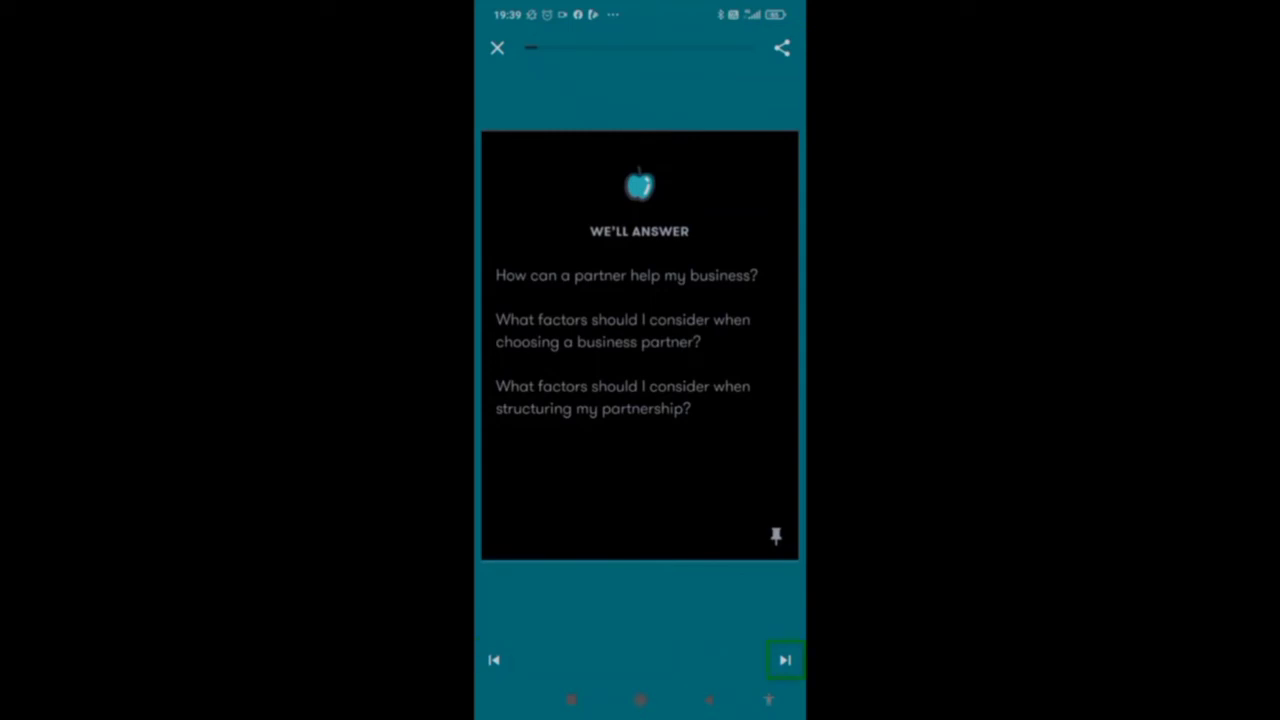
left_click(784, 660)
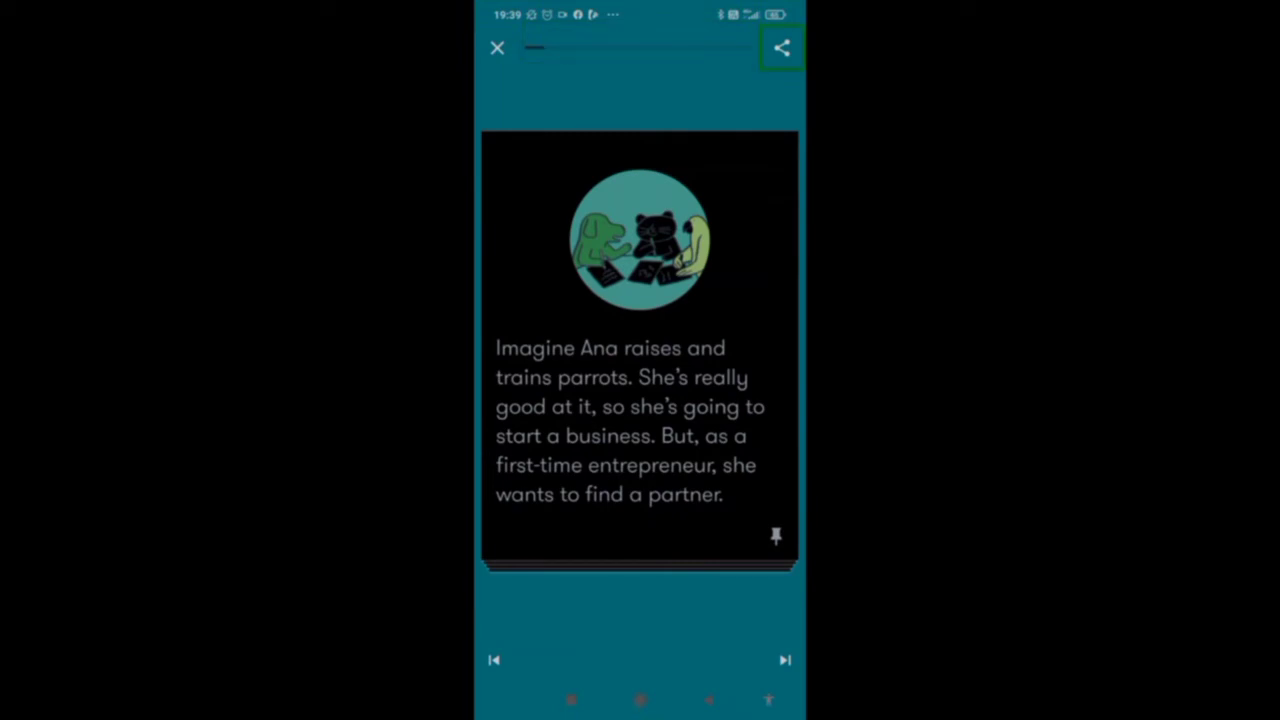
left_click(781, 48)
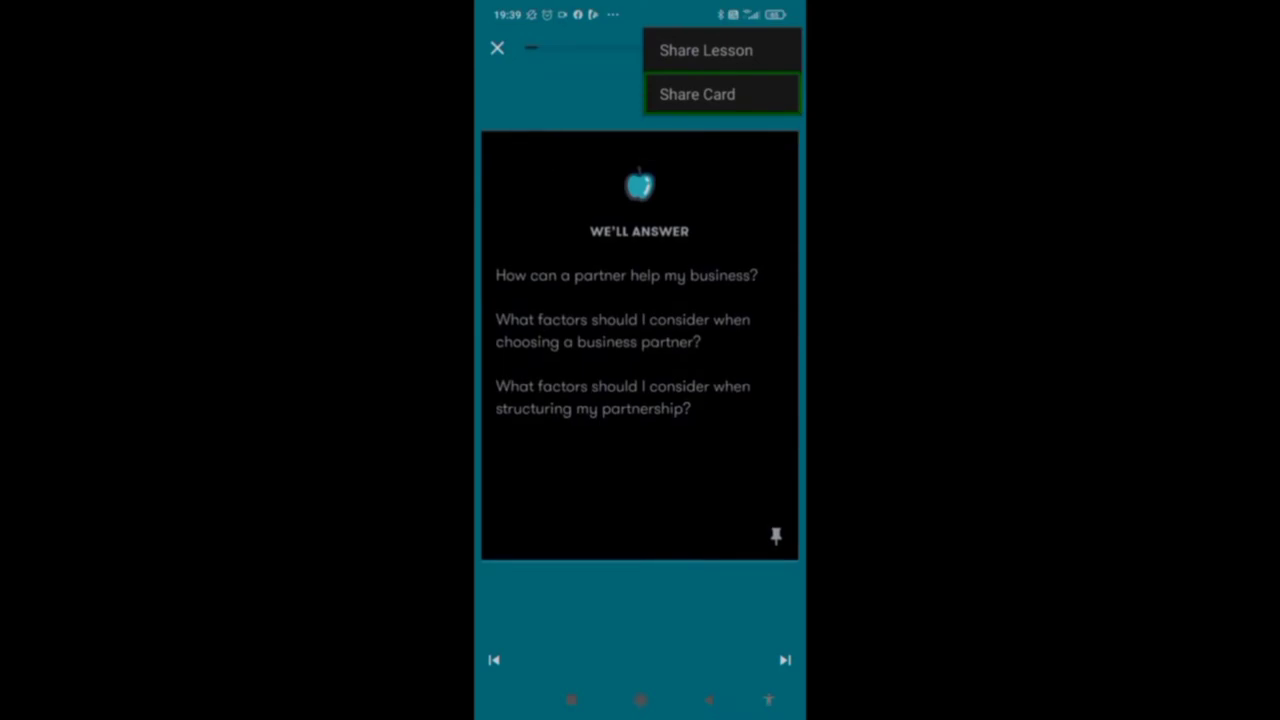
mouse_move(721, 49)
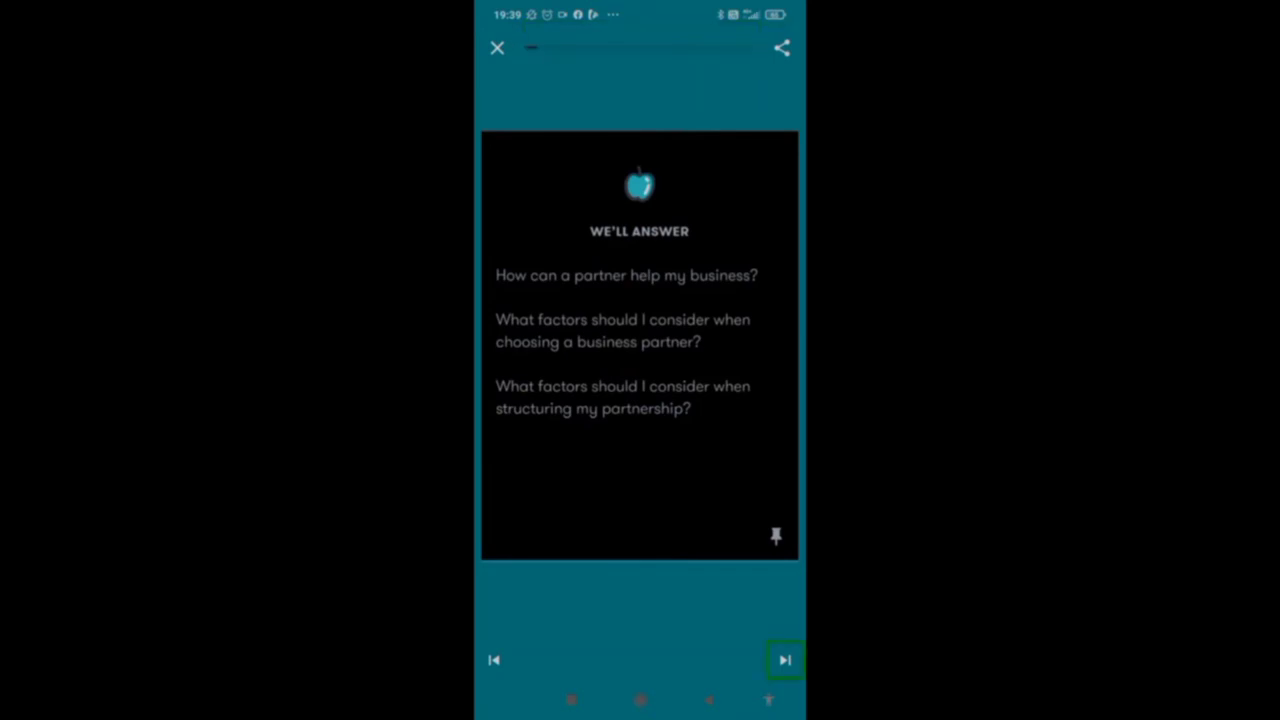
Step: Advance two cards to Ana's friend Pablo, then exit back to All Lessons
left_click(785, 660)
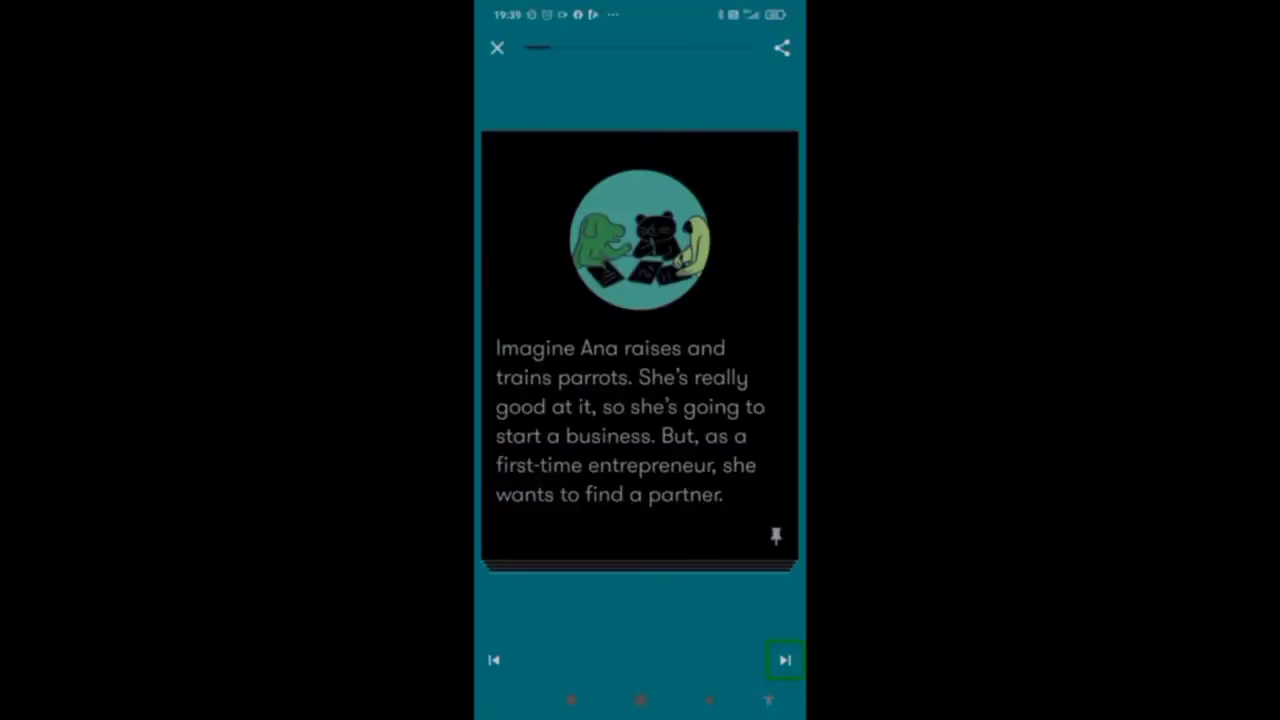
left_click(785, 660)
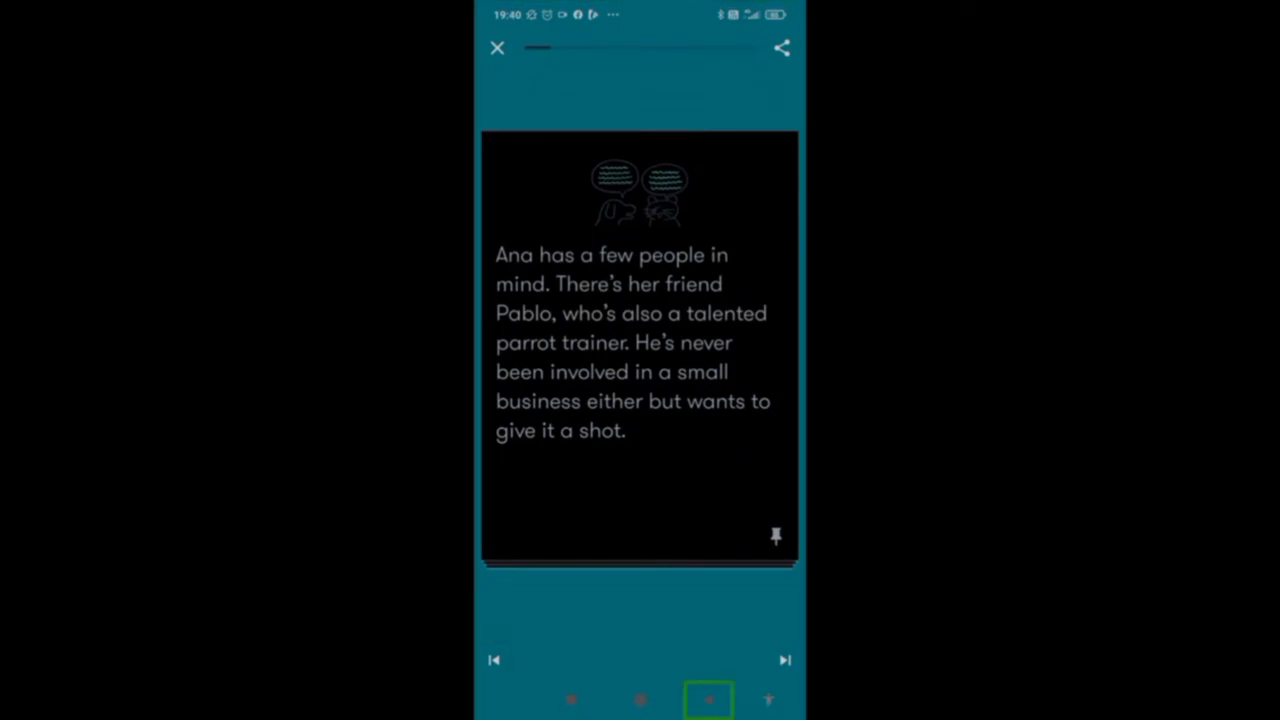
left_click(770, 699)
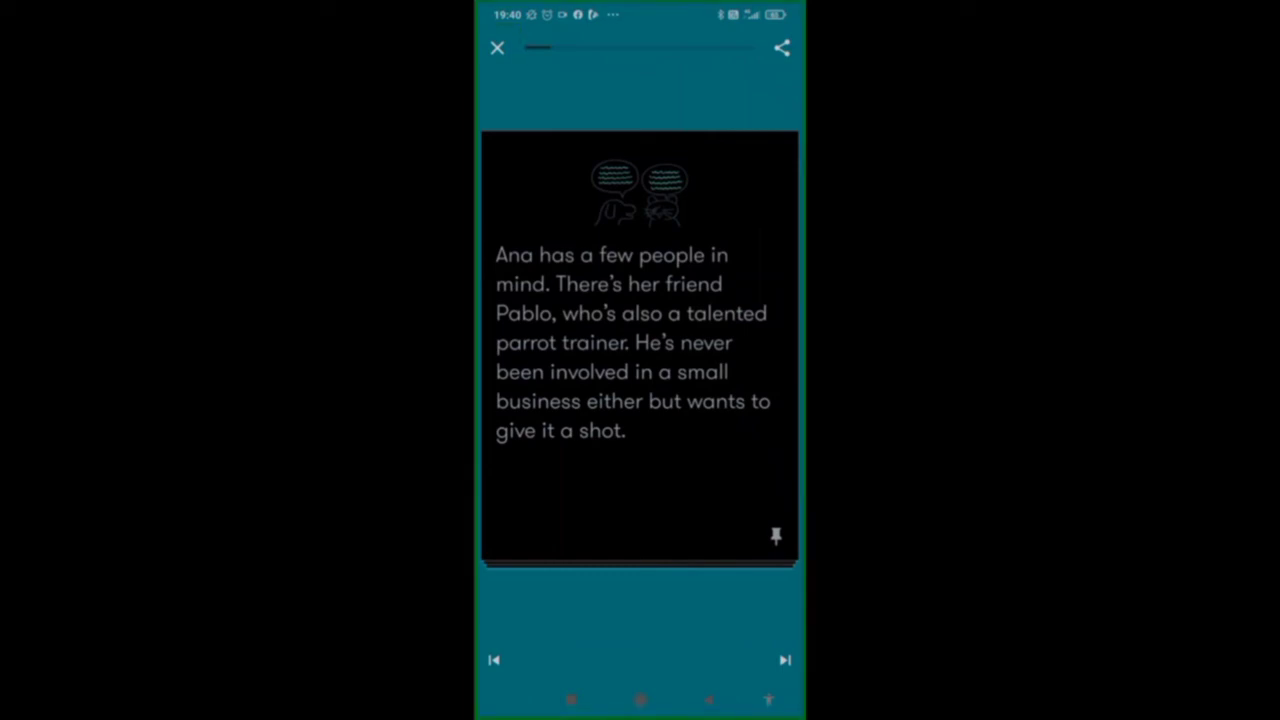
left_click(497, 48)
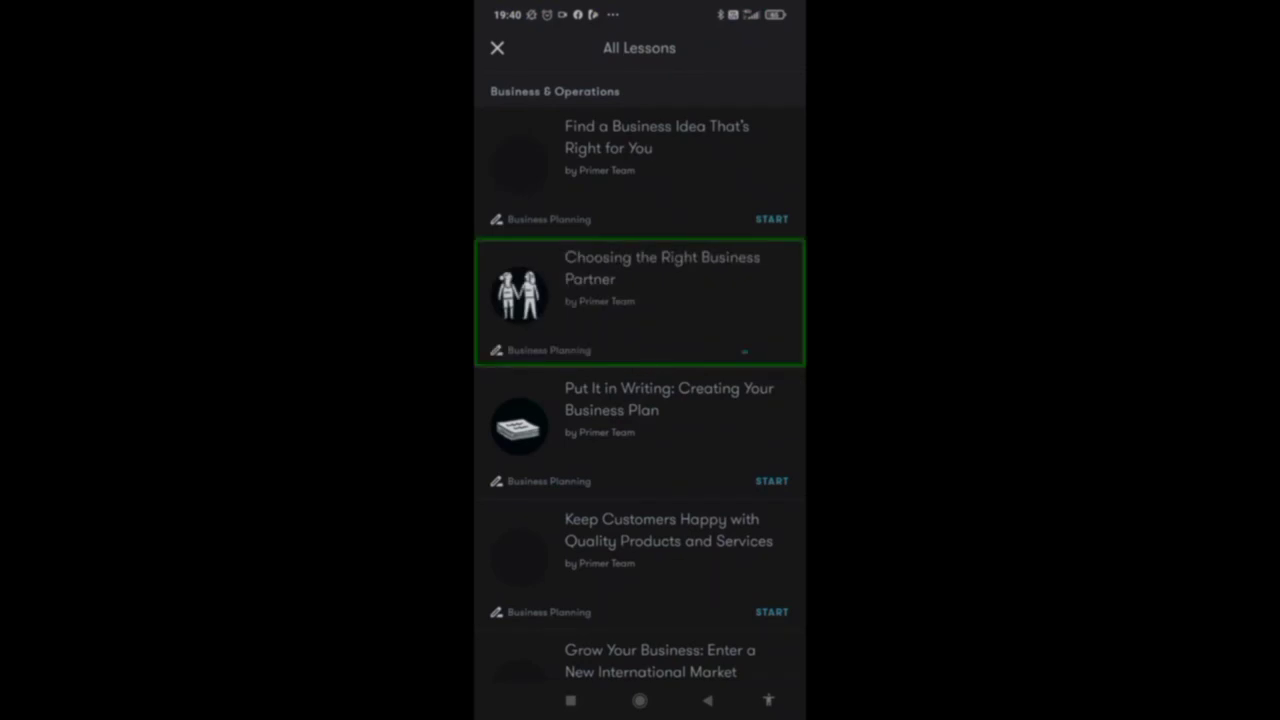